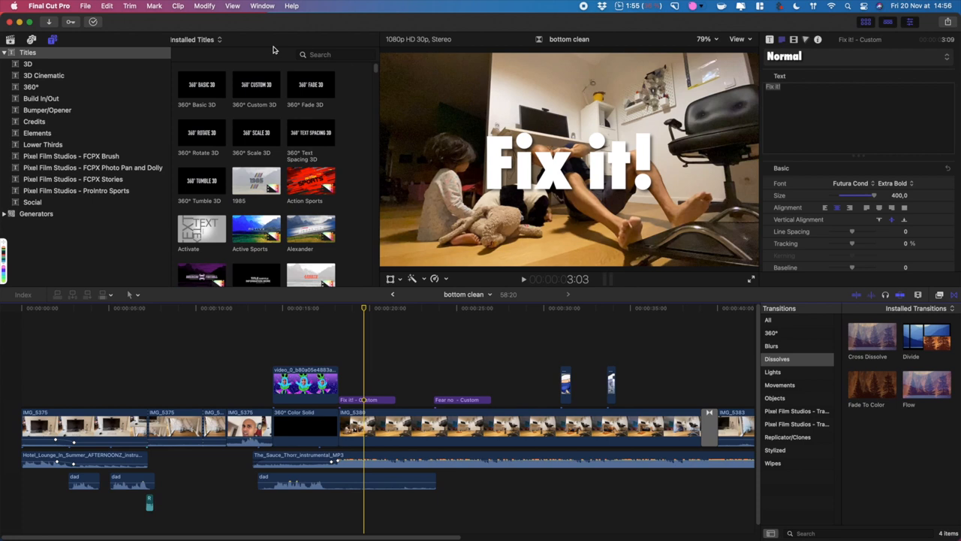
Add a blue Color Solid generator under the title and crop it to a strip behind Fix it!
left_click(567, 163)
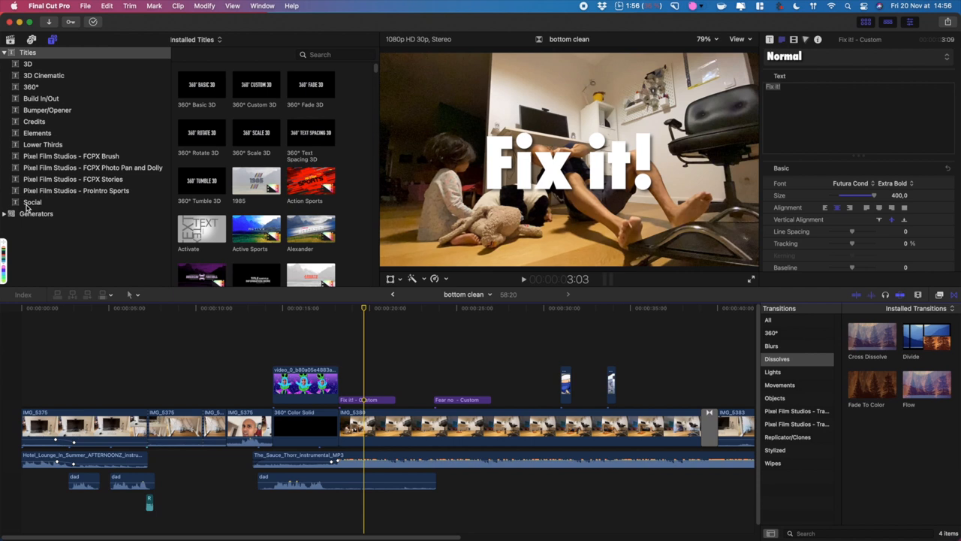
left_click(36, 213)
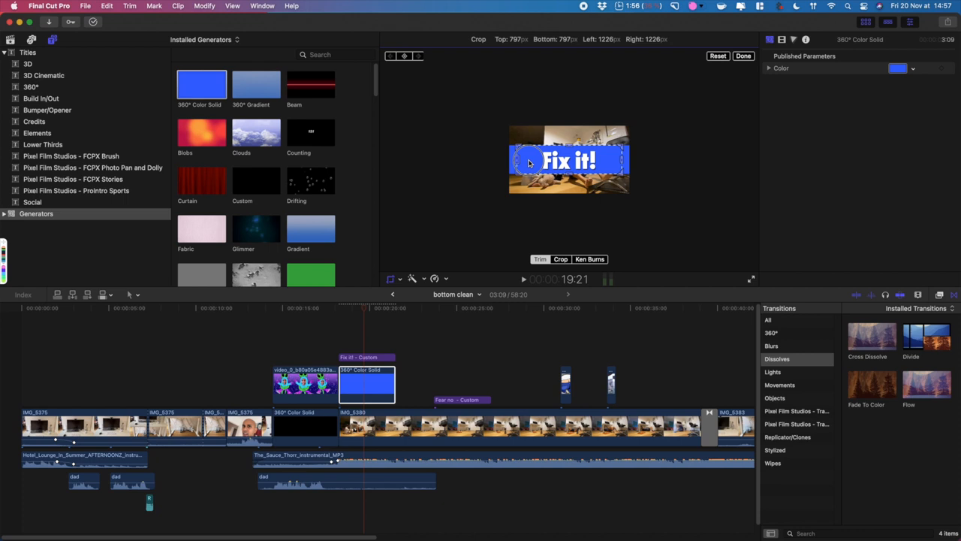
left_click(744, 56)
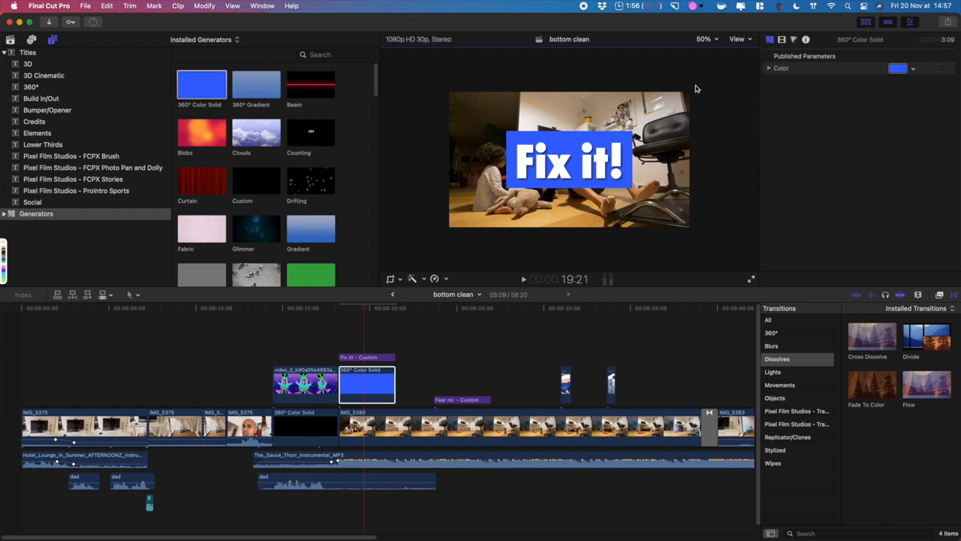